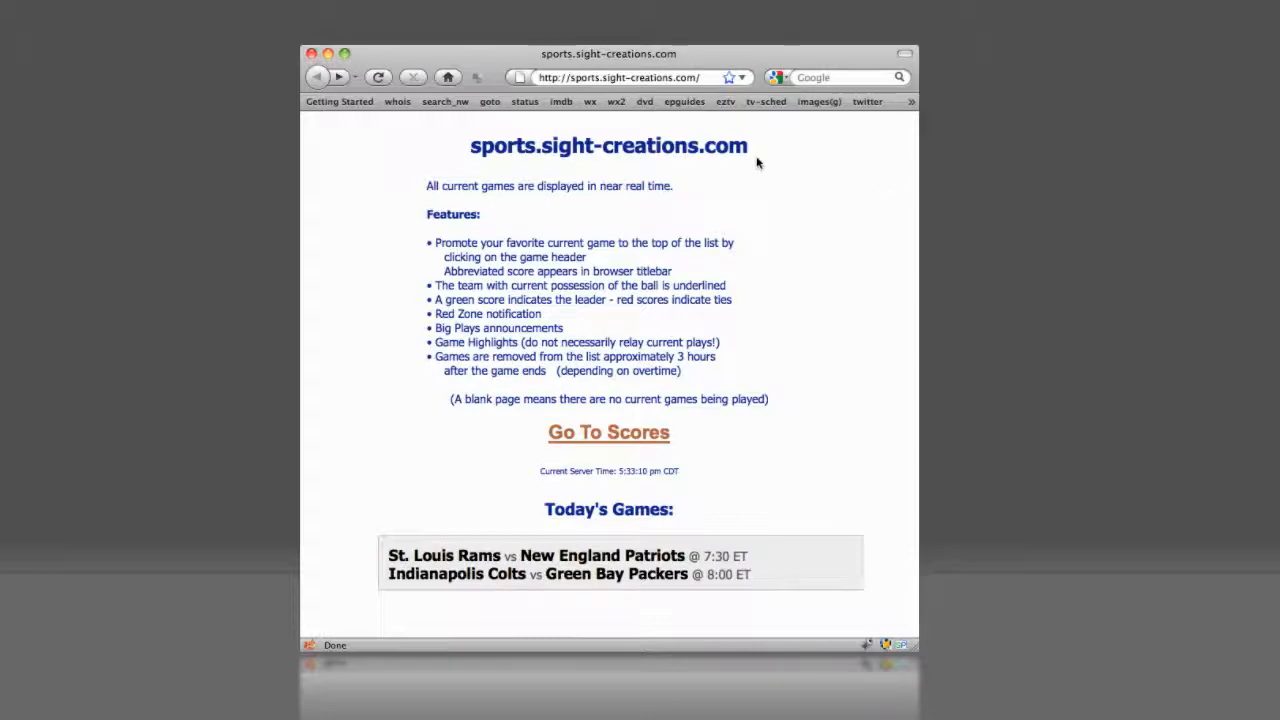
mouse_move(660, 404)
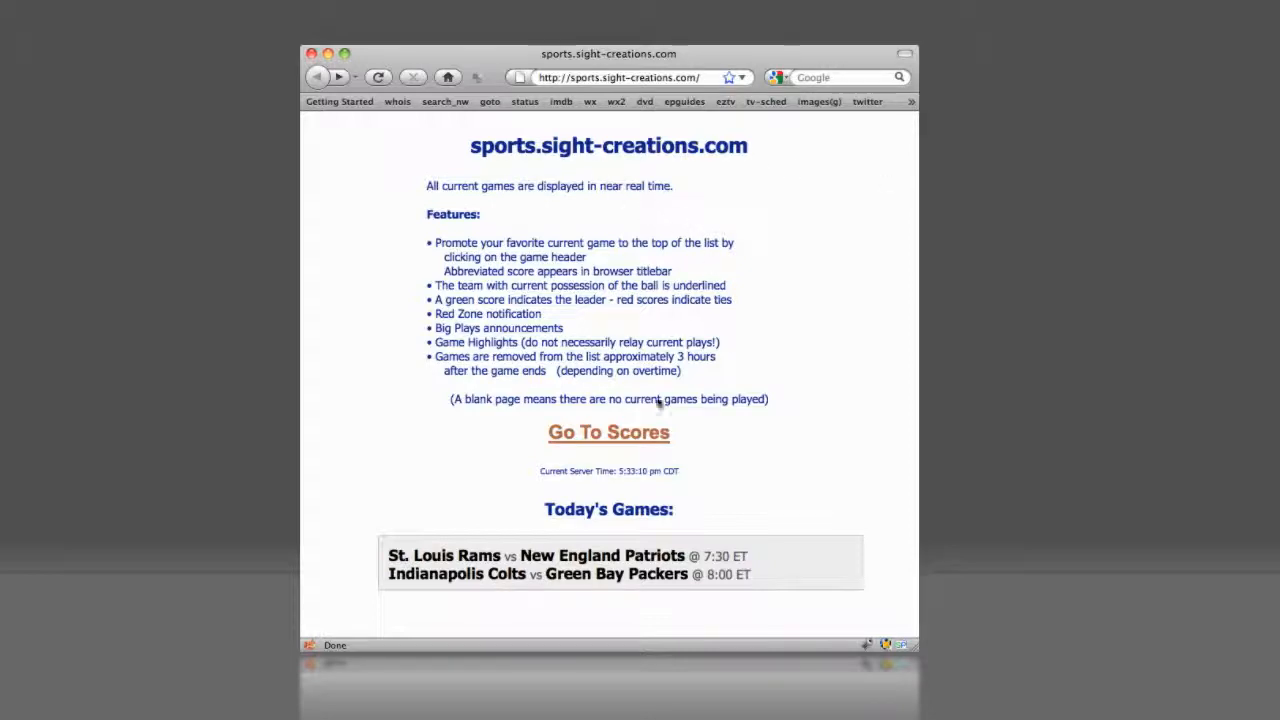
- Show the live NFL scores and promote the St. Louis/New England game to the top of the list
left_click(608, 432)
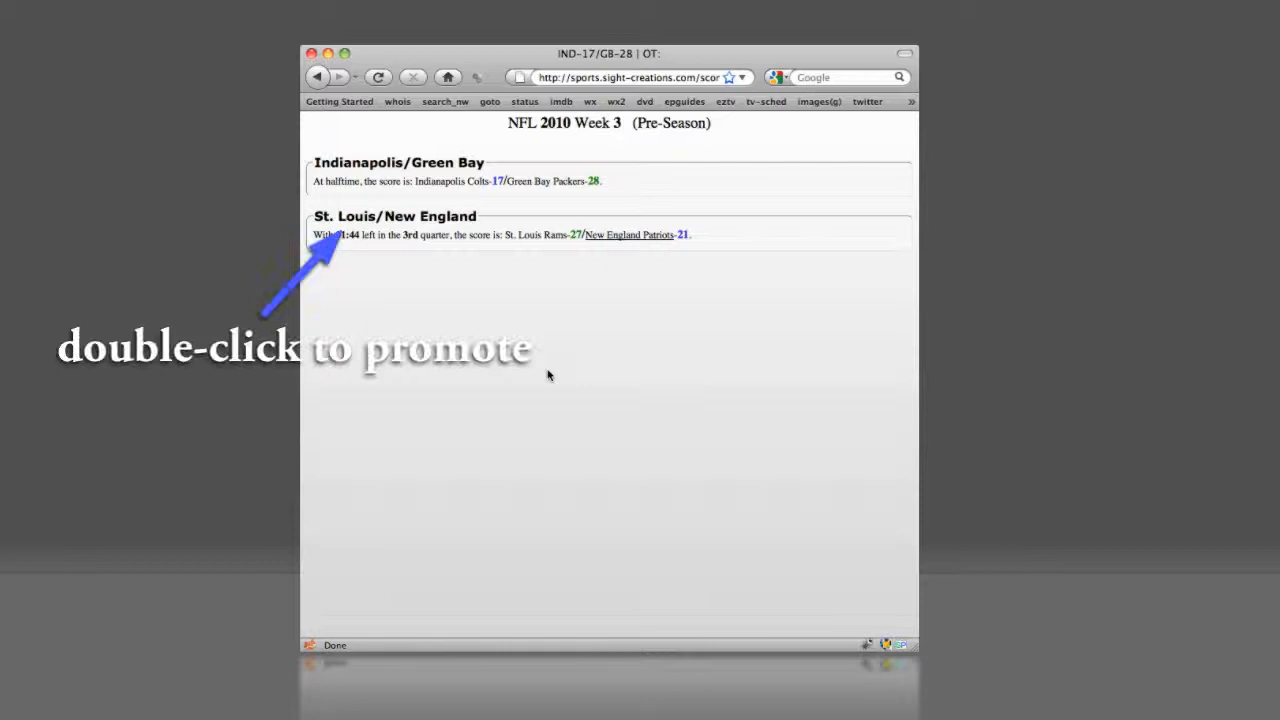
double_click(396, 224)
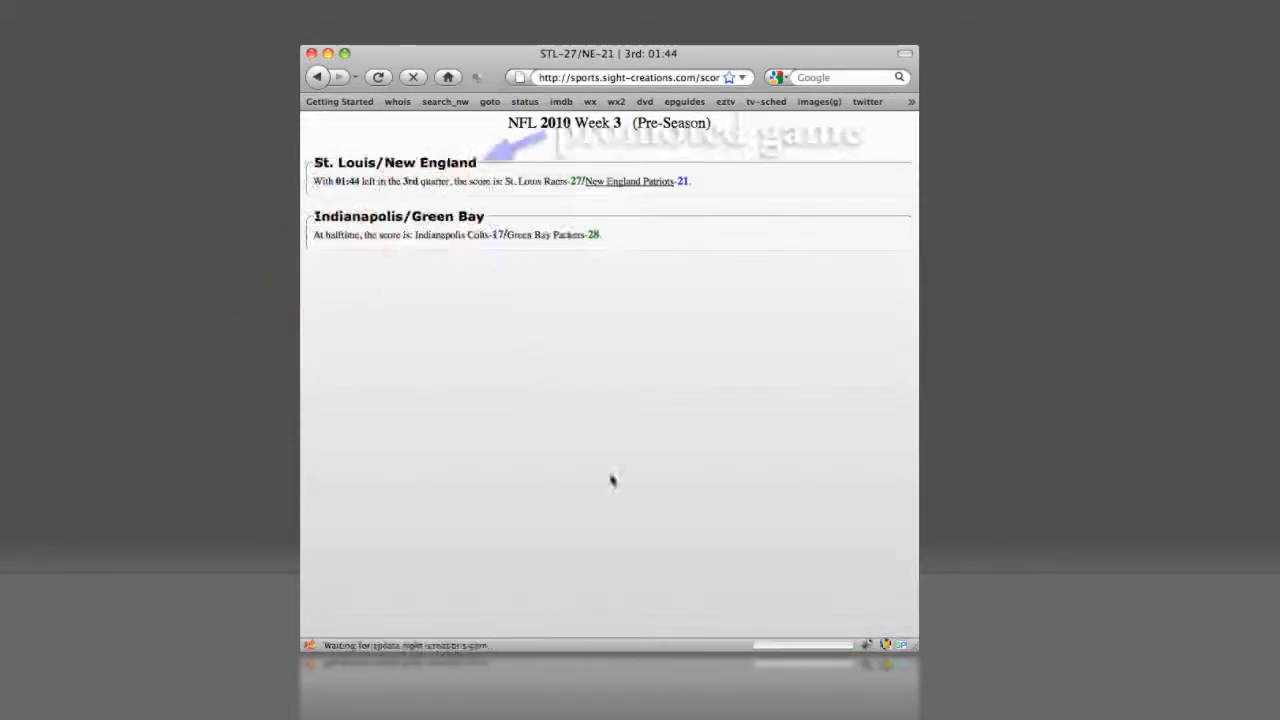